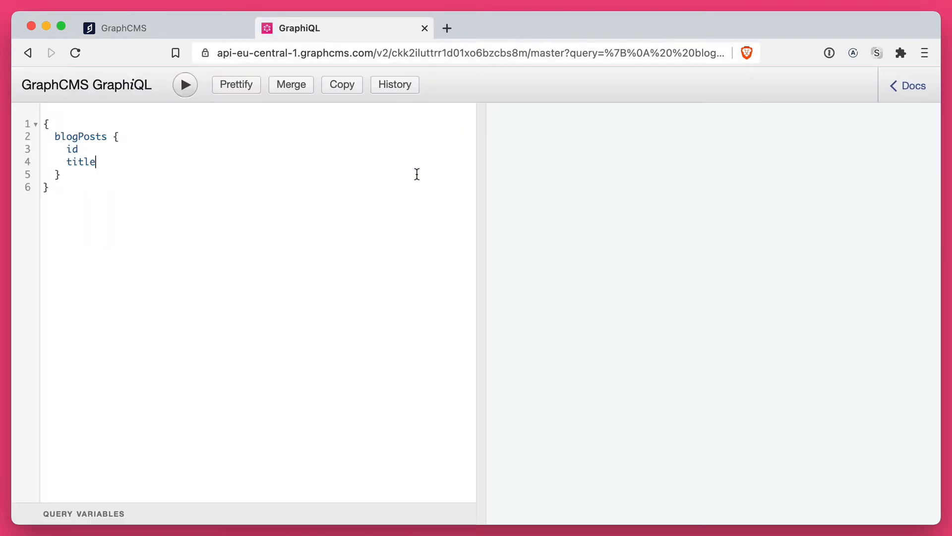
Run the blogPosts query, see the 403 'not allowed' error, and view the API Access permissions
{"action": "left_click", "coordinate": [185, 85]}
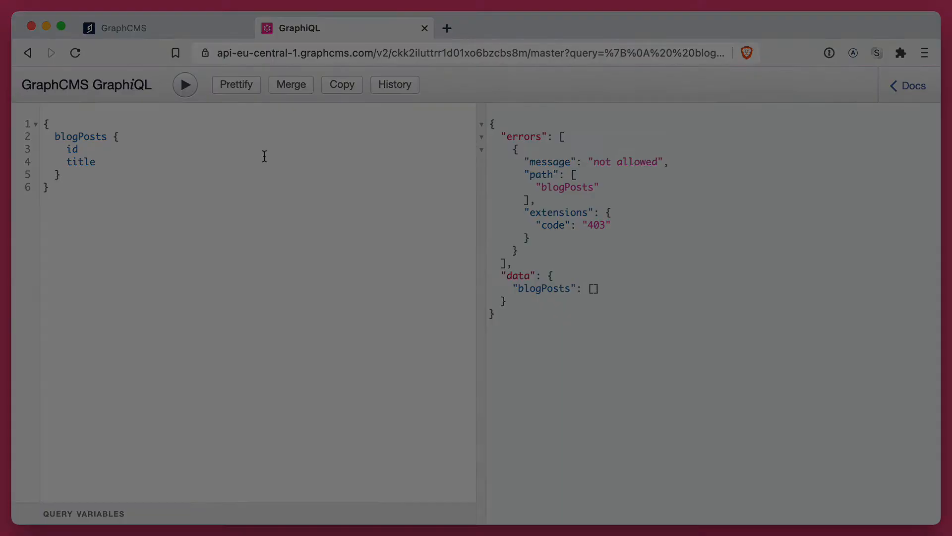
{"action": "left_click", "coordinate": [116, 28]}
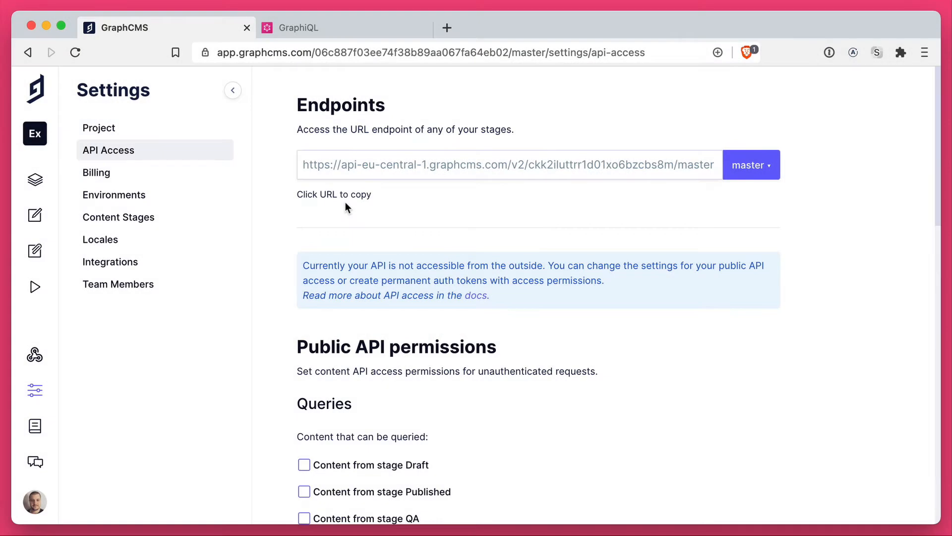
{"action": "scroll", "scroll_direction": "down", "scroll_amount": 3}
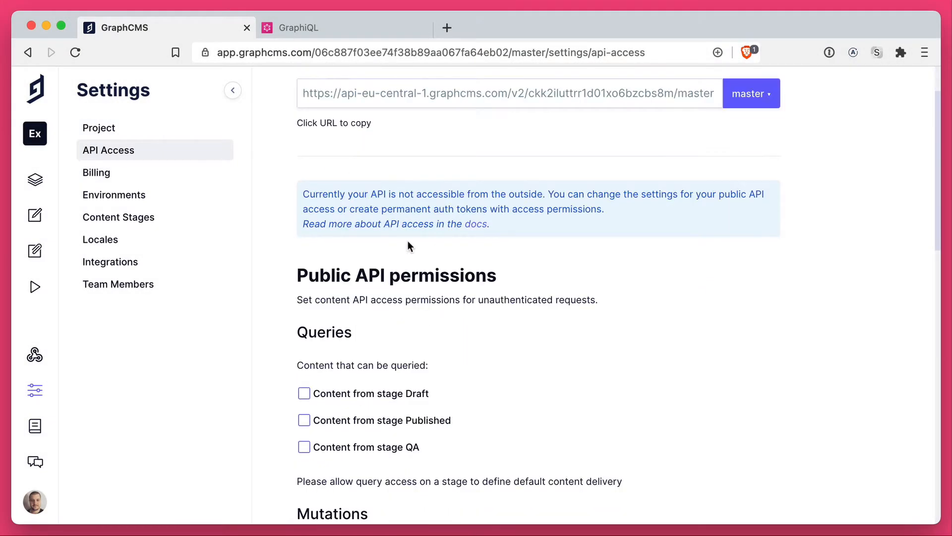
{"action": "mouse_move", "coordinate": [292, 192]}
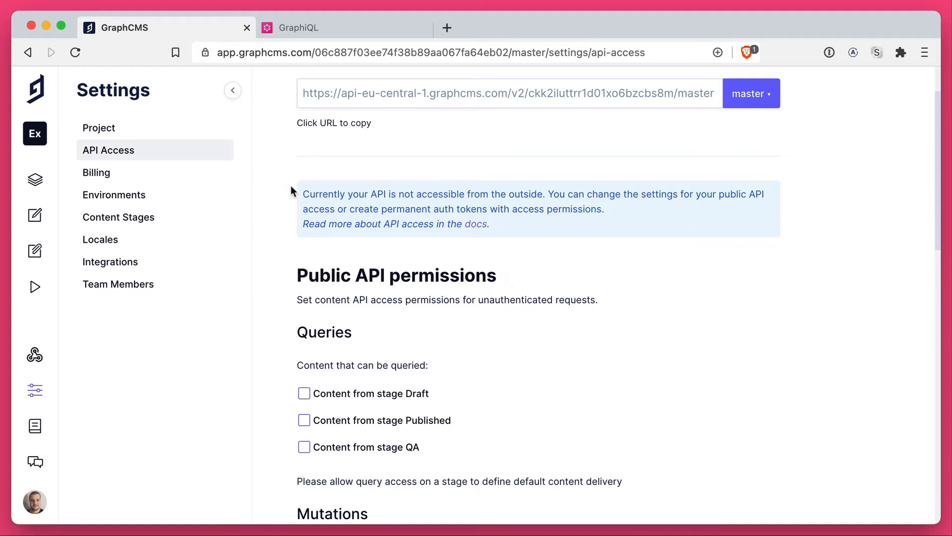
{"action": "mouse_move", "coordinate": [516, 193]}
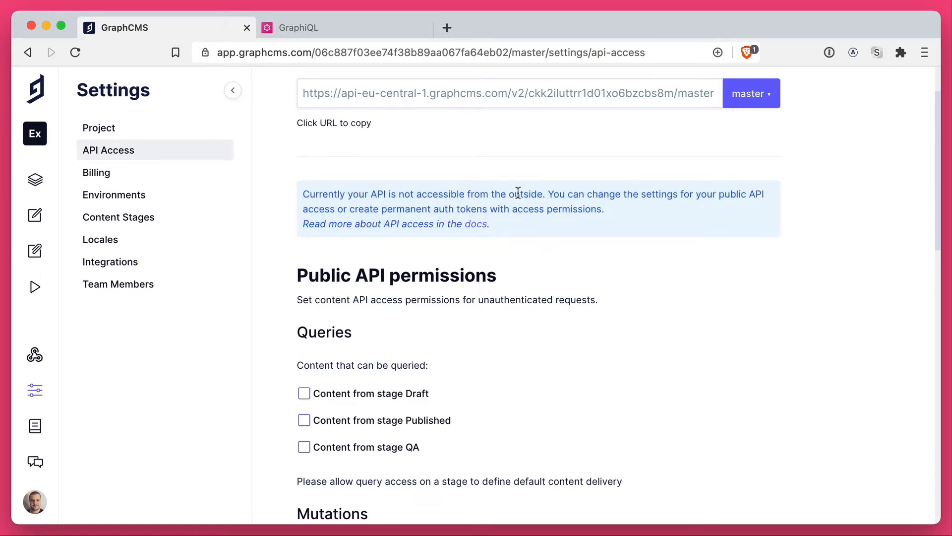
{"action": "left_click", "coordinate": [297, 28]}
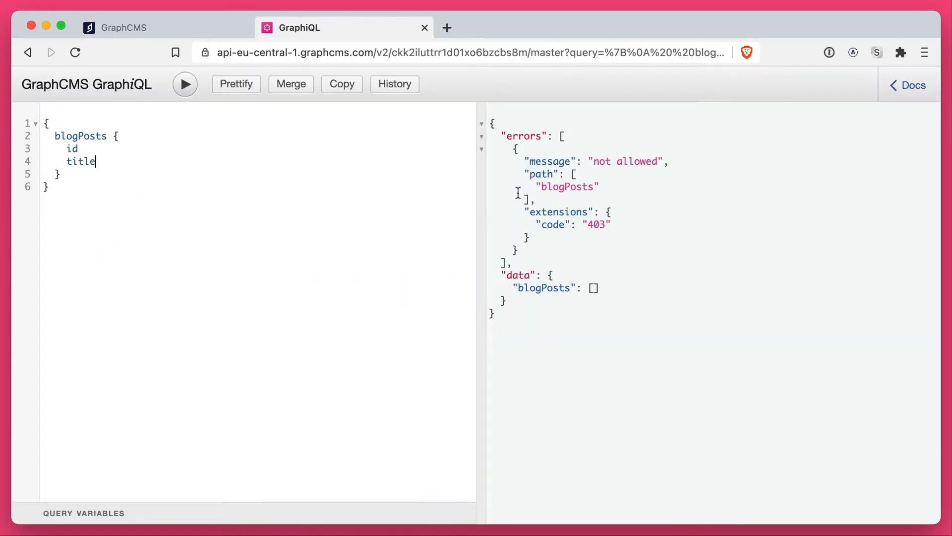
{"action": "left_click", "coordinate": [124, 27]}
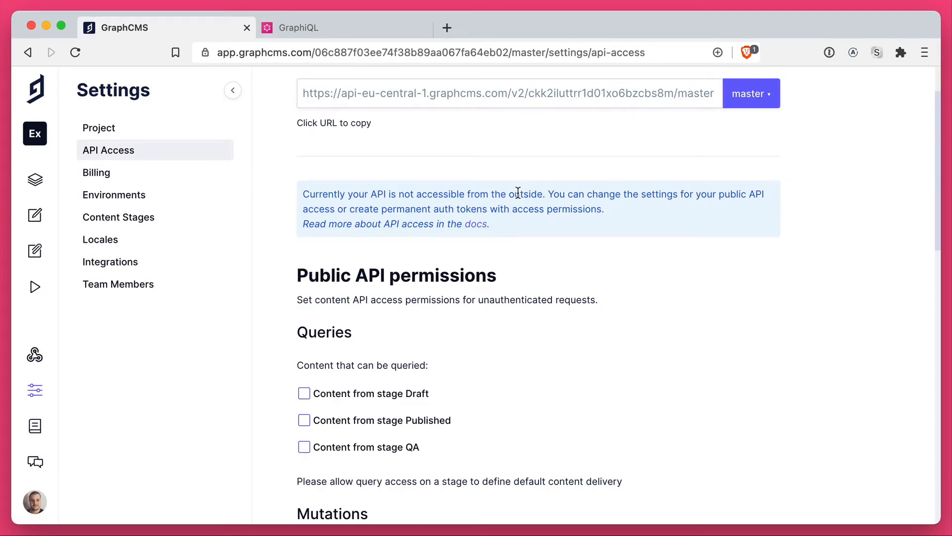
Tick 'Content from stage Draft' under public API Queries, leaving Draft as default stage
{"action": "scroll", "scroll_direction": "up", "scroll_amount": 3}
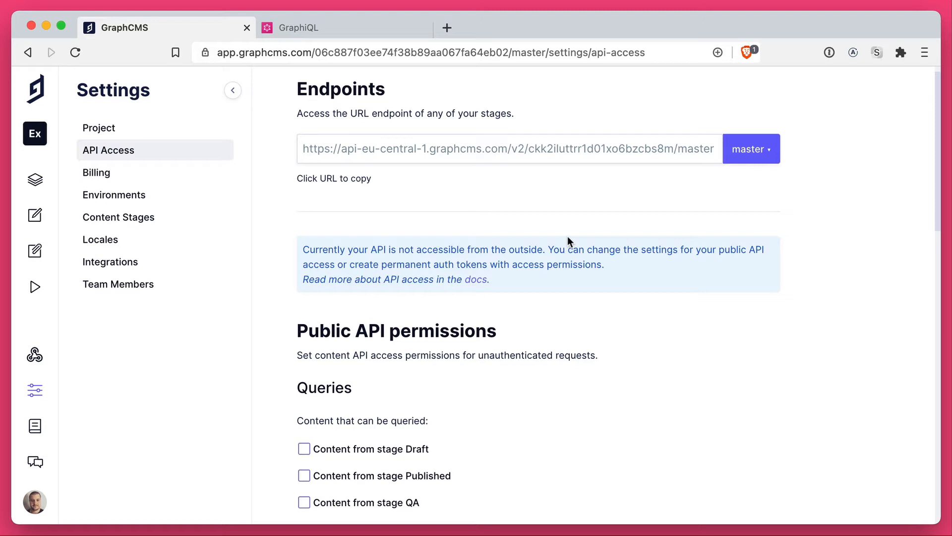
{"action": "scroll", "scroll_direction": "down", "scroll_amount": 3}
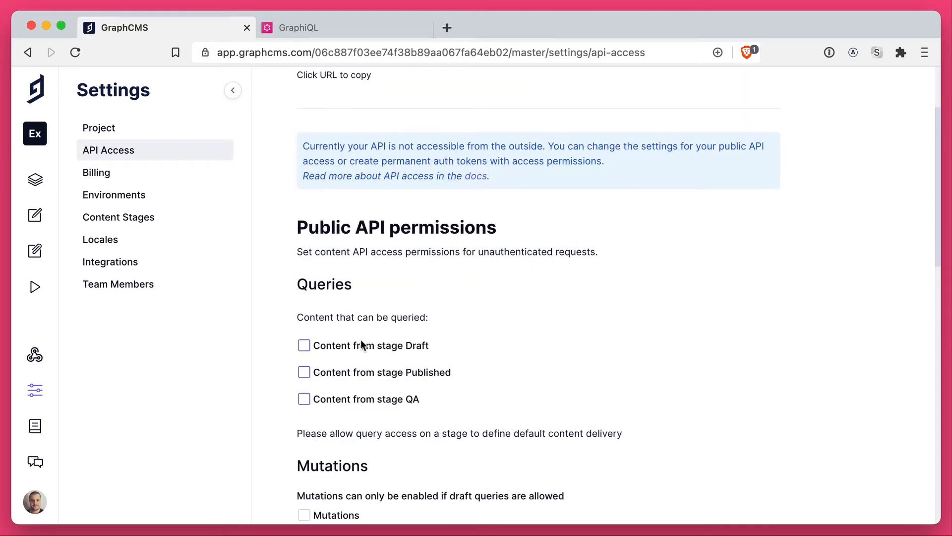
{"action": "left_click", "coordinate": [303, 345]}
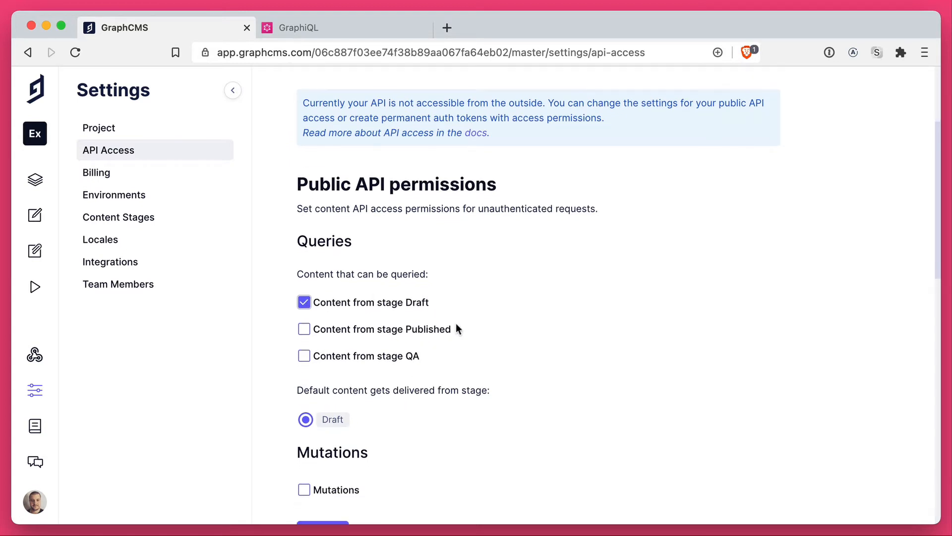
{"action": "scroll", "scroll_direction": "down", "scroll_amount": 3}
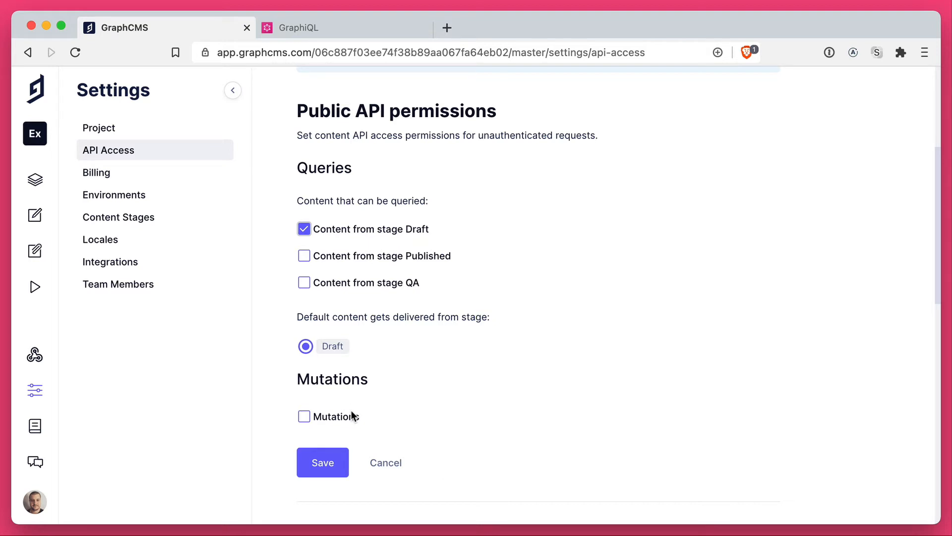
{"action": "mouse_move", "coordinate": [332, 180]}
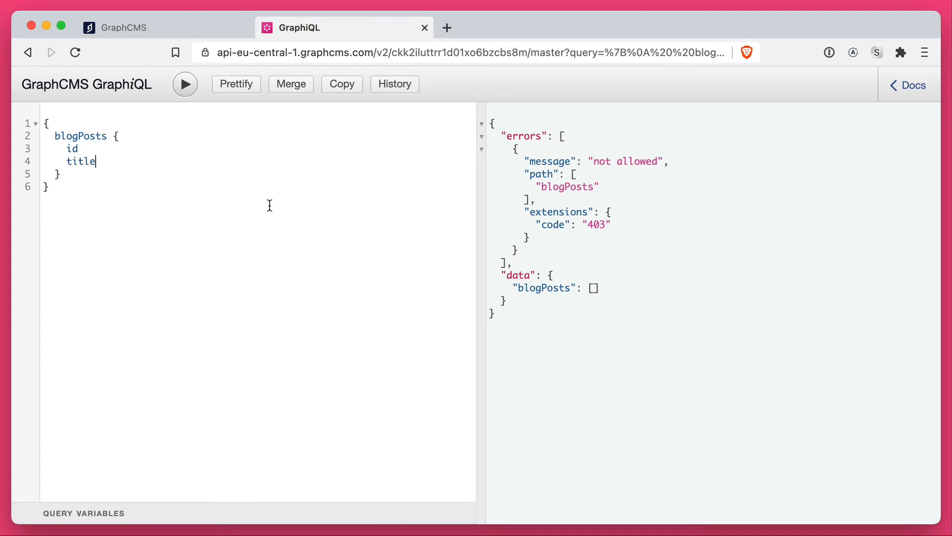
Save the Draft permission and rerun the blogPosts query, now returning the post with stage DRAFT
{"action": "left_click", "coordinate": [121, 28]}
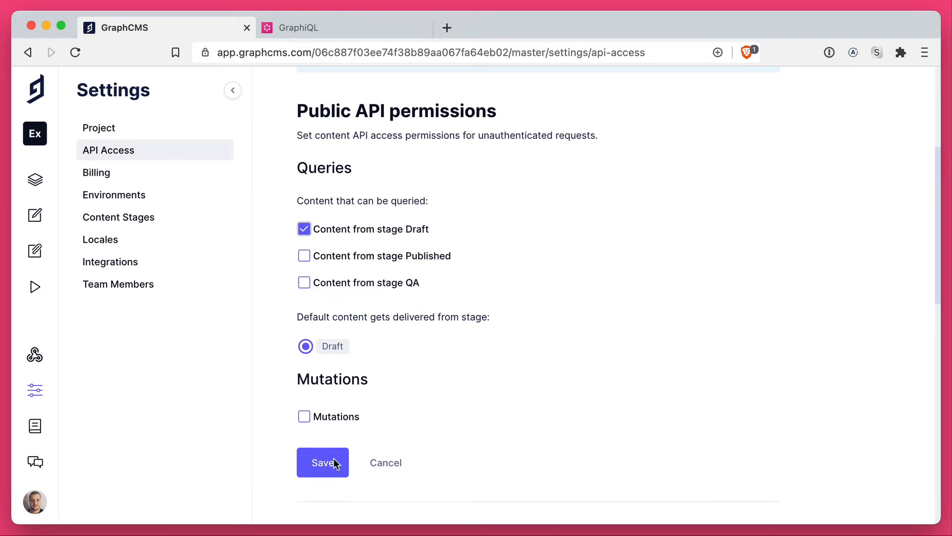
{"action": "left_click", "coordinate": [323, 462]}
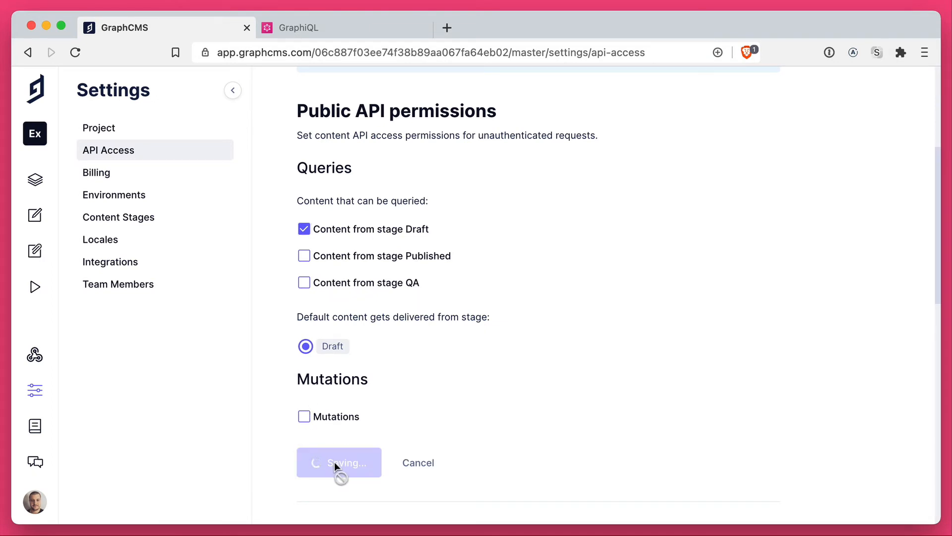
{"action": "left_click", "coordinate": [291, 28]}
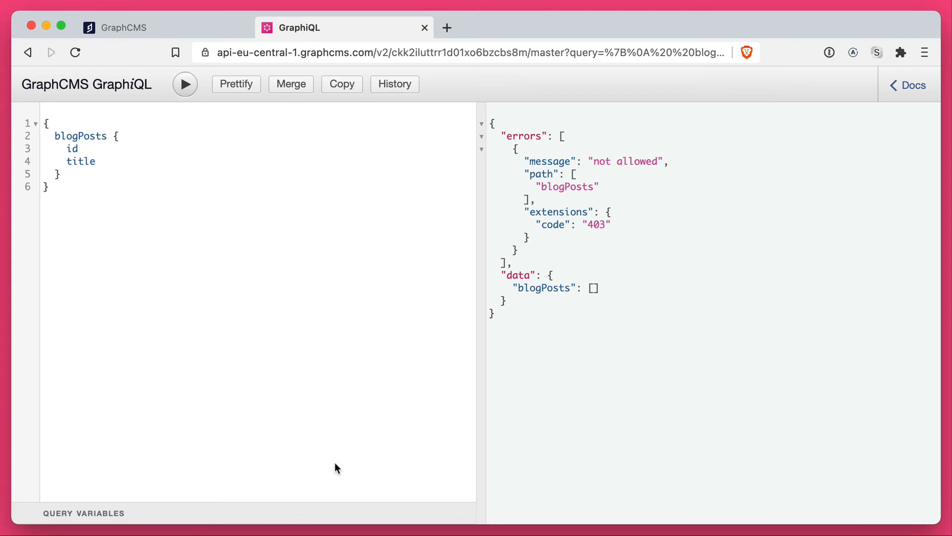
{"action": "left_click", "coordinate": [184, 83]}
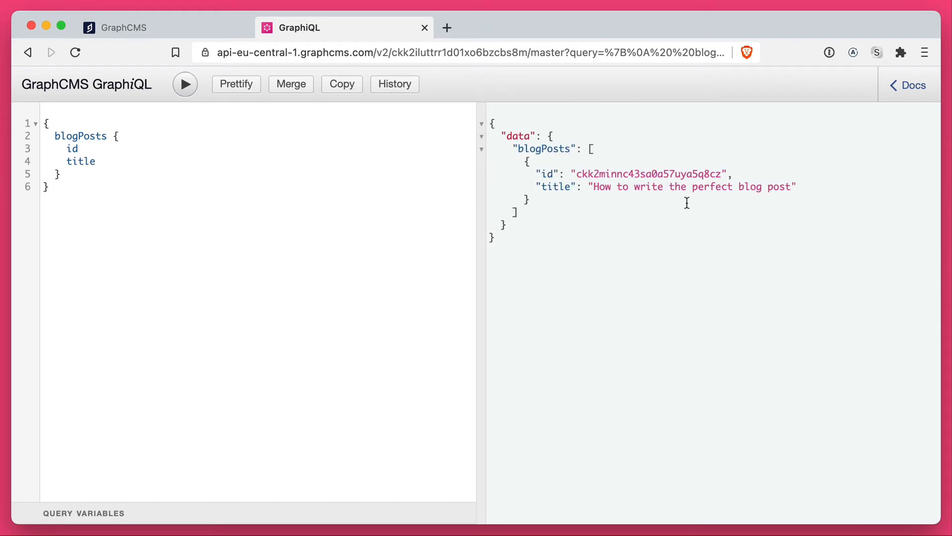
{"action": "key", "text": "enter"}
{"action": "type", "text": "stage"}
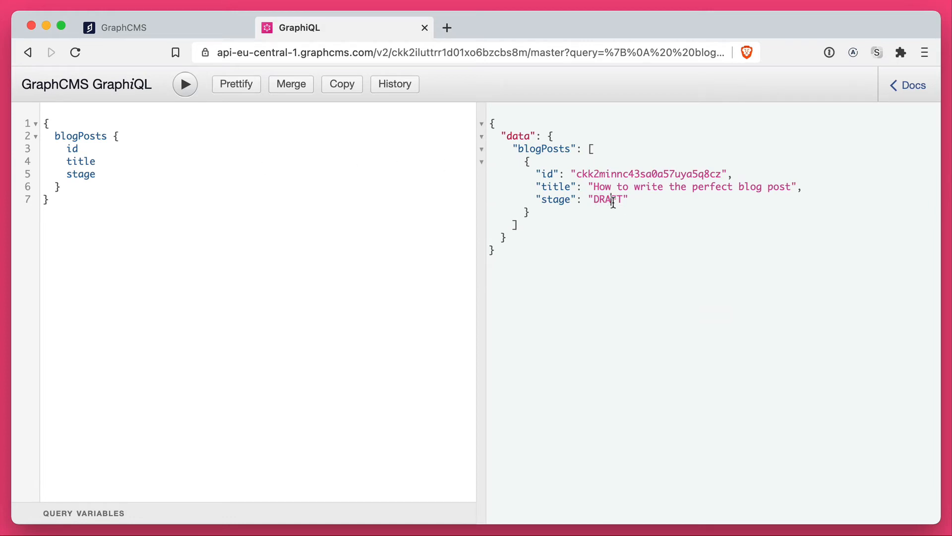
{"action": "mouse_move", "coordinate": [623, 180]}
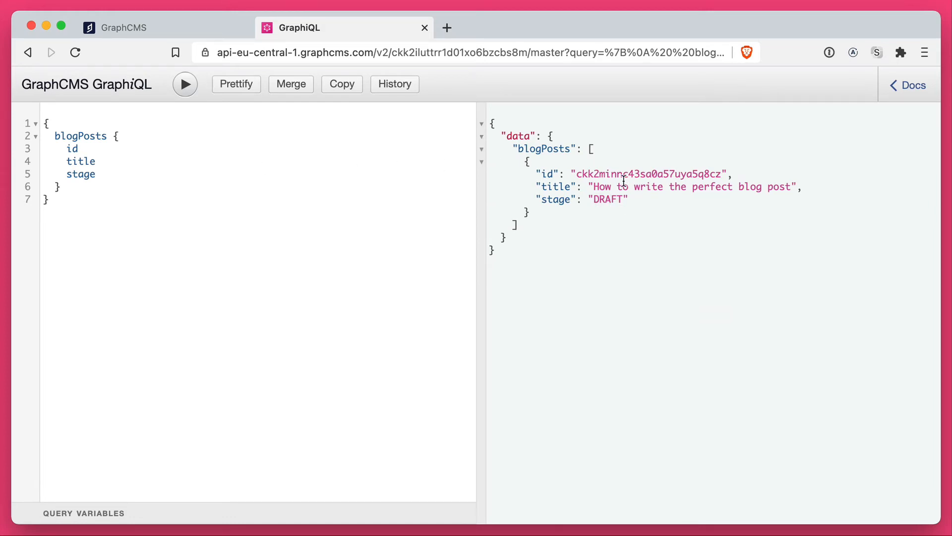
Tick 'Content from stage Published' and select Published as the default content stage
{"action": "left_click", "coordinate": [115, 27]}
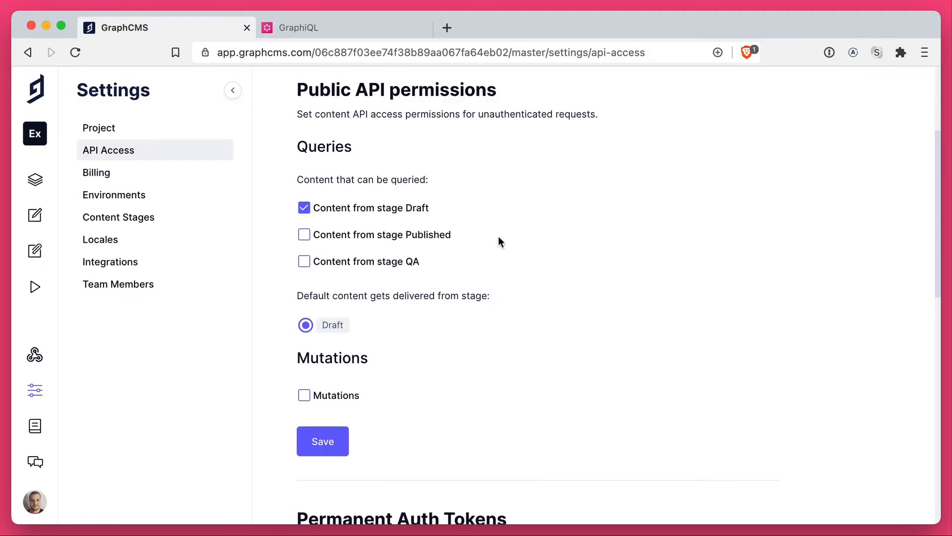
{"action": "left_click", "coordinate": [304, 234]}
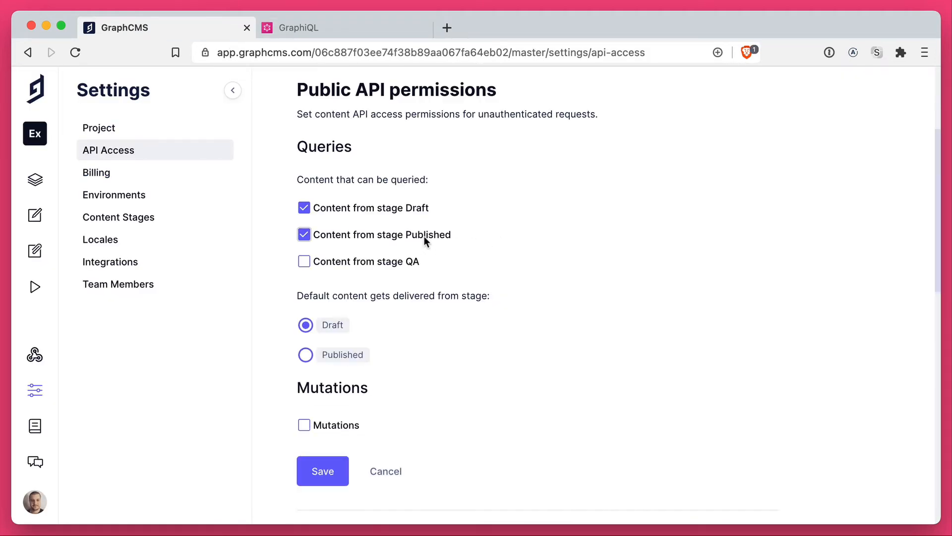
{"action": "mouse_move", "coordinate": [314, 309]}
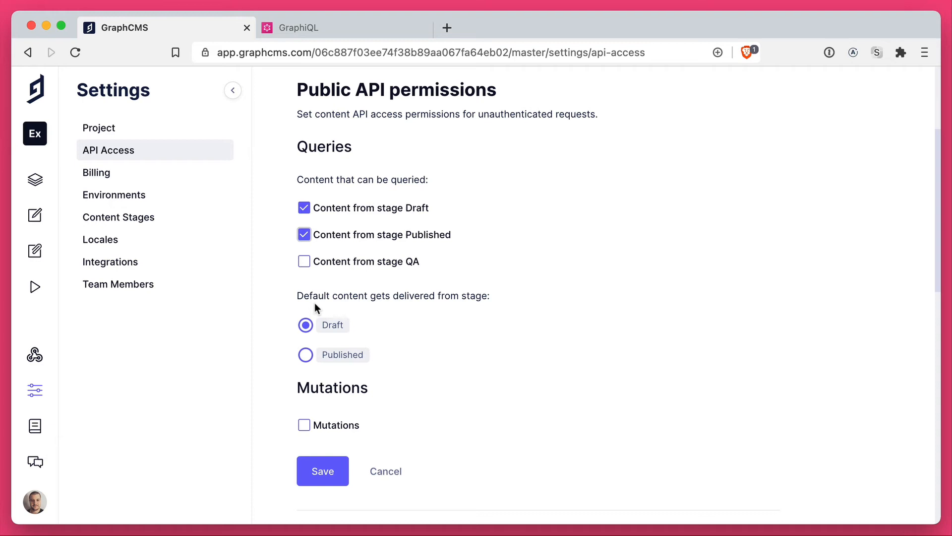
{"action": "mouse_move", "coordinate": [333, 299]}
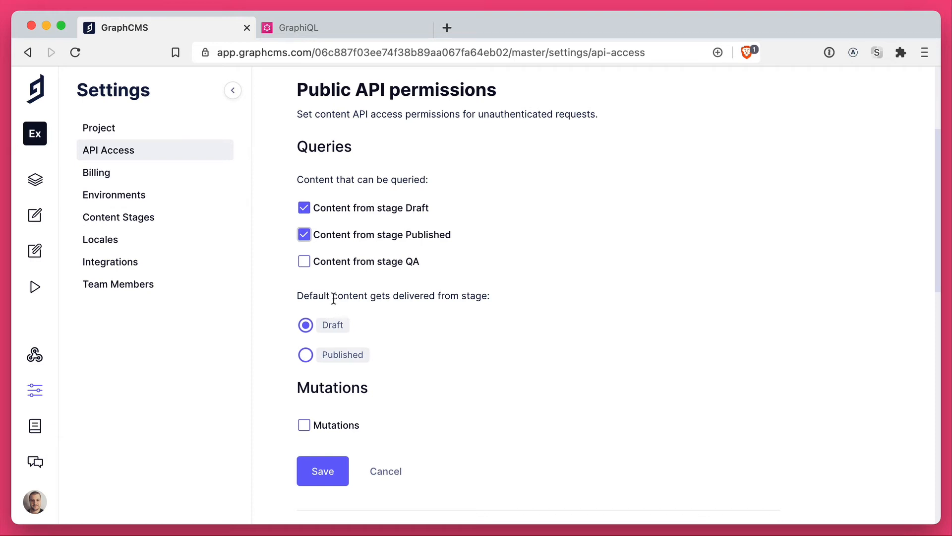
{"action": "mouse_move", "coordinate": [337, 366]}
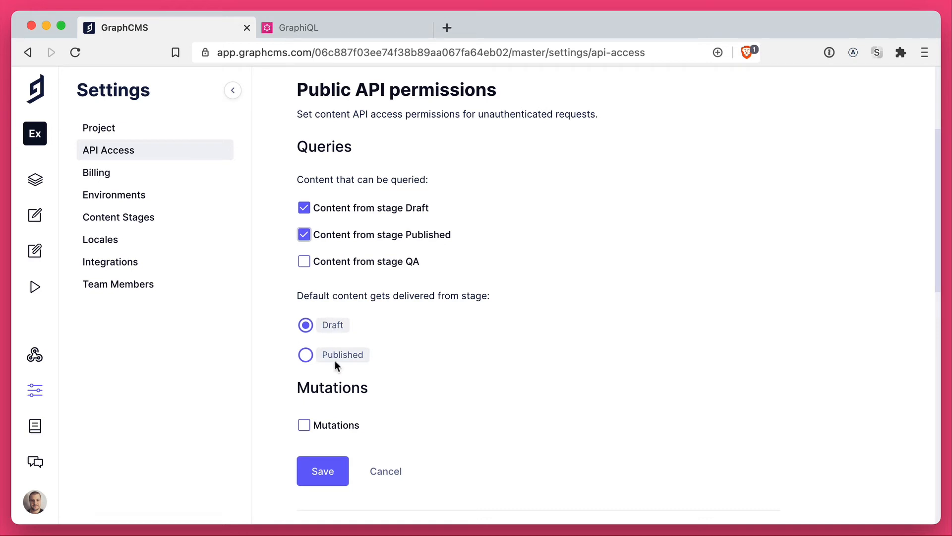
{"action": "left_click", "coordinate": [306, 355]}
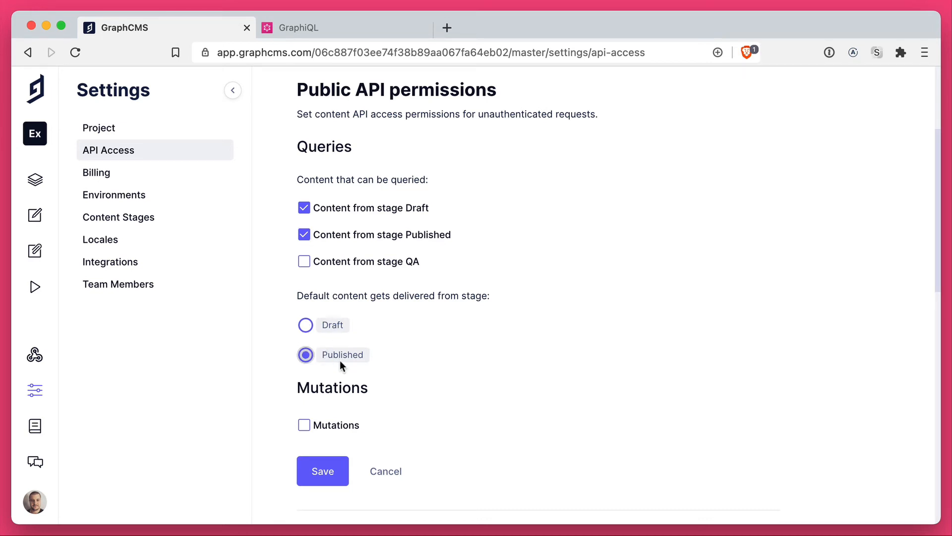
{"action": "mouse_move", "coordinate": [356, 382]}
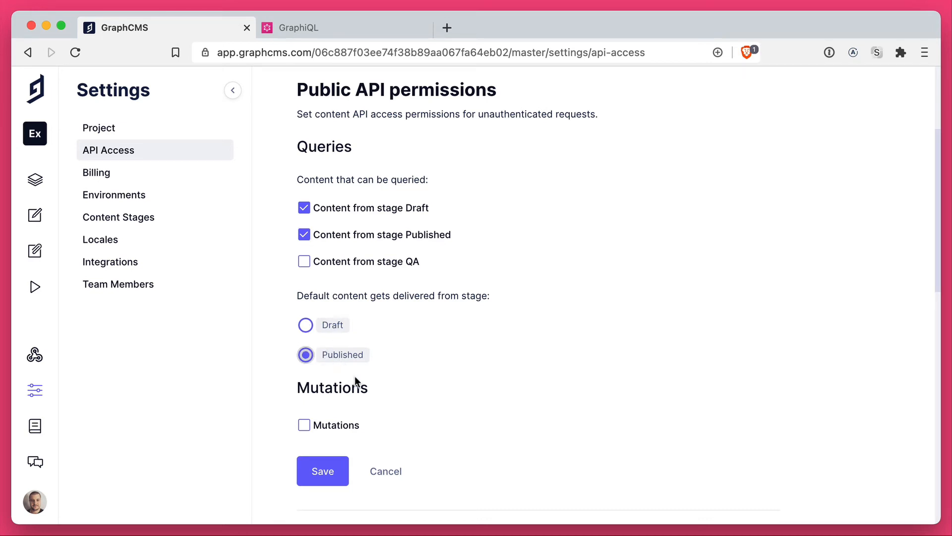
{"action": "mouse_move", "coordinate": [343, 332]}
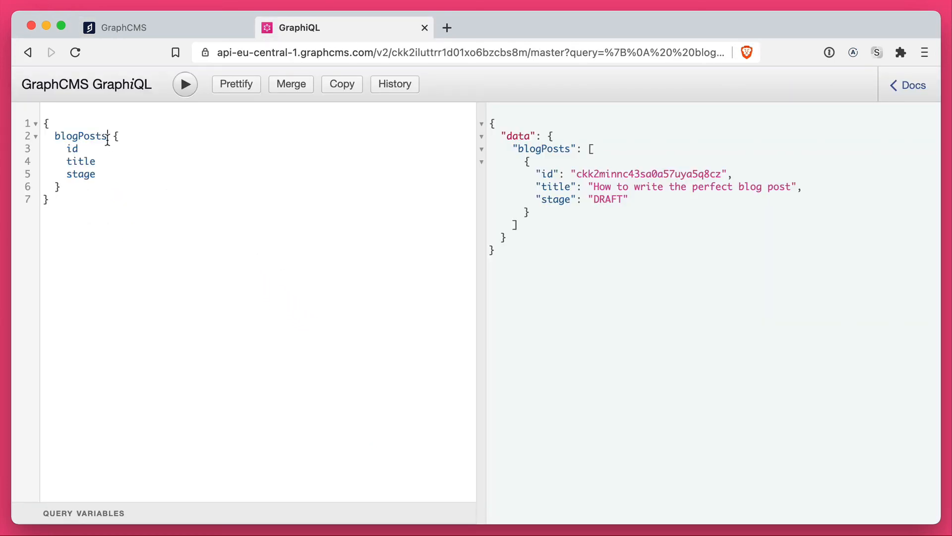
Add a stage: DRAFT argument to the query, save the Published permissions and return to API Access
{"action": "type", "text": "(stage)"}
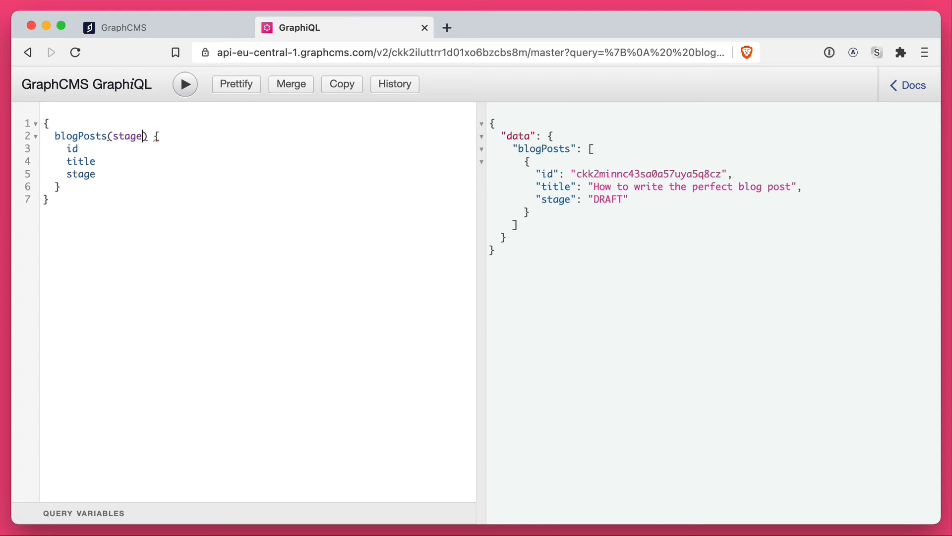
{"action": "type", "text": ": DRAFT"}
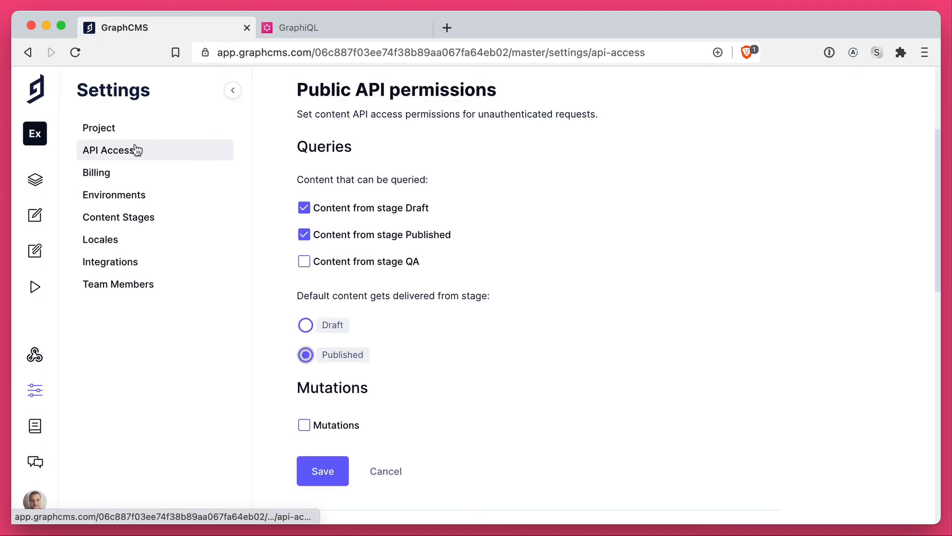
{"action": "left_click", "coordinate": [322, 470]}
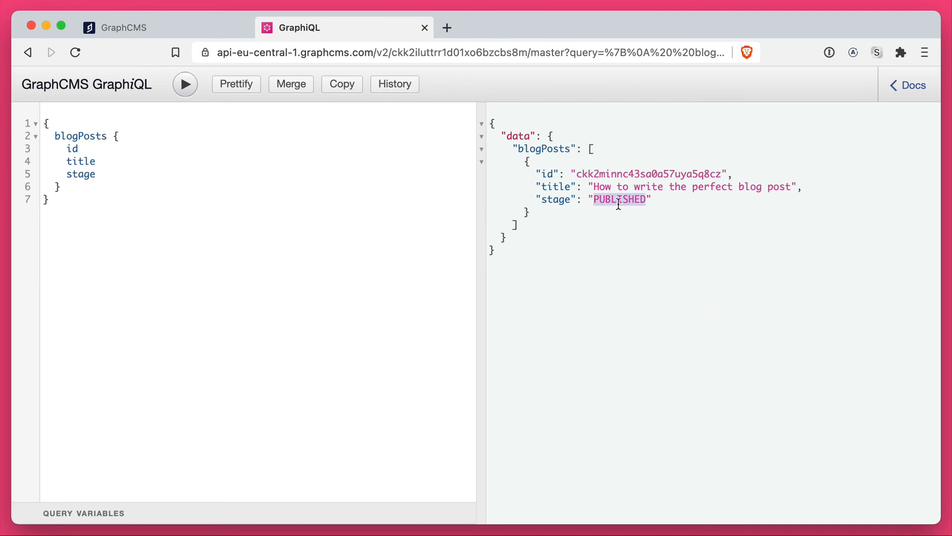
{"action": "left_click", "coordinate": [115, 27]}
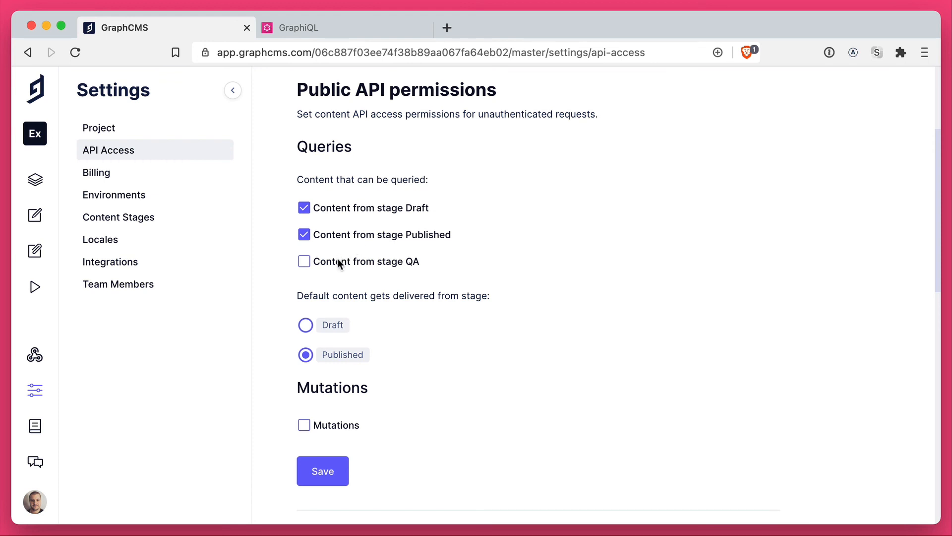
Tick 'Content from stage QA' and select QA as the default content stage
{"action": "left_click", "coordinate": [304, 261]}
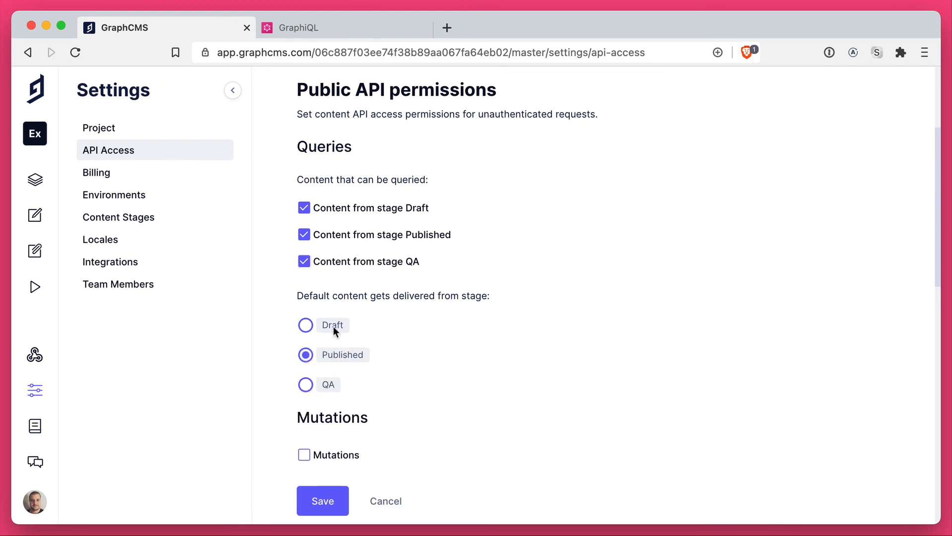
{"action": "left_click", "coordinate": [305, 384]}
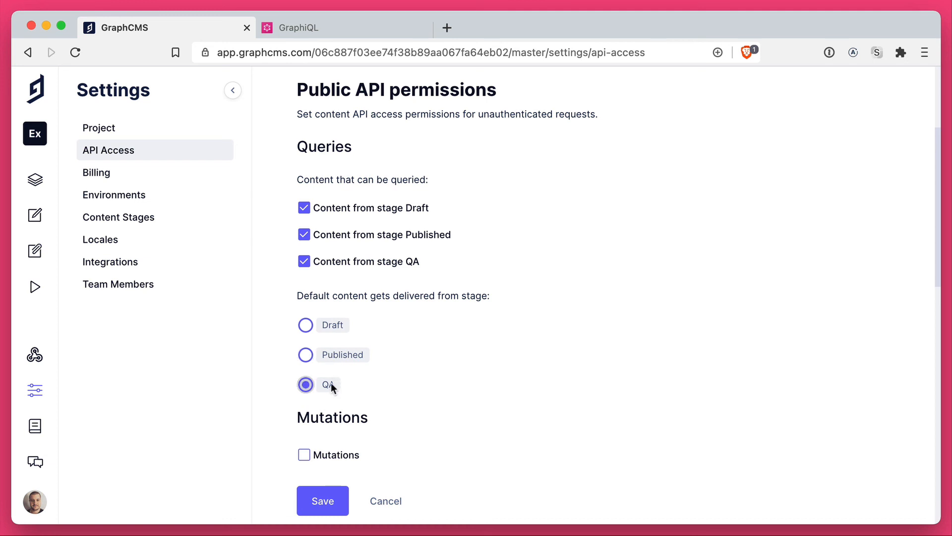
{"action": "scroll", "scroll_direction": "up", "scroll_amount": 3}
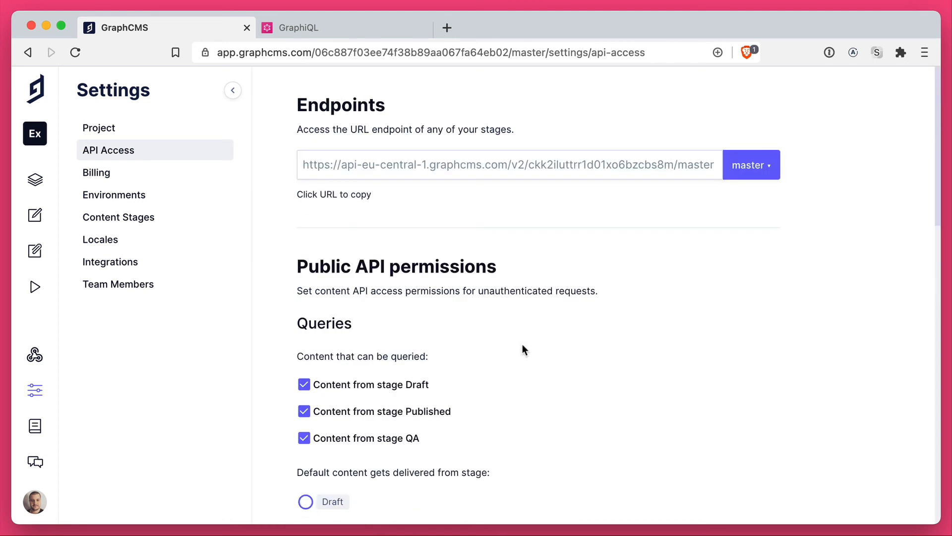